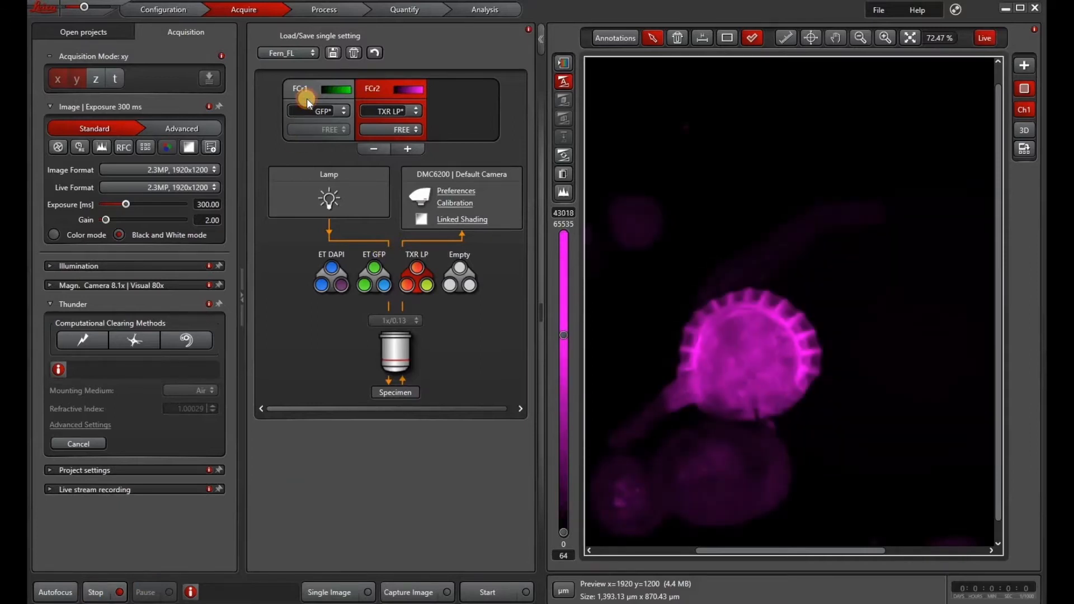
Step: Activate the GFP channel and enable Instant Computational Clearing with Air as mounting medium
click(299, 88)
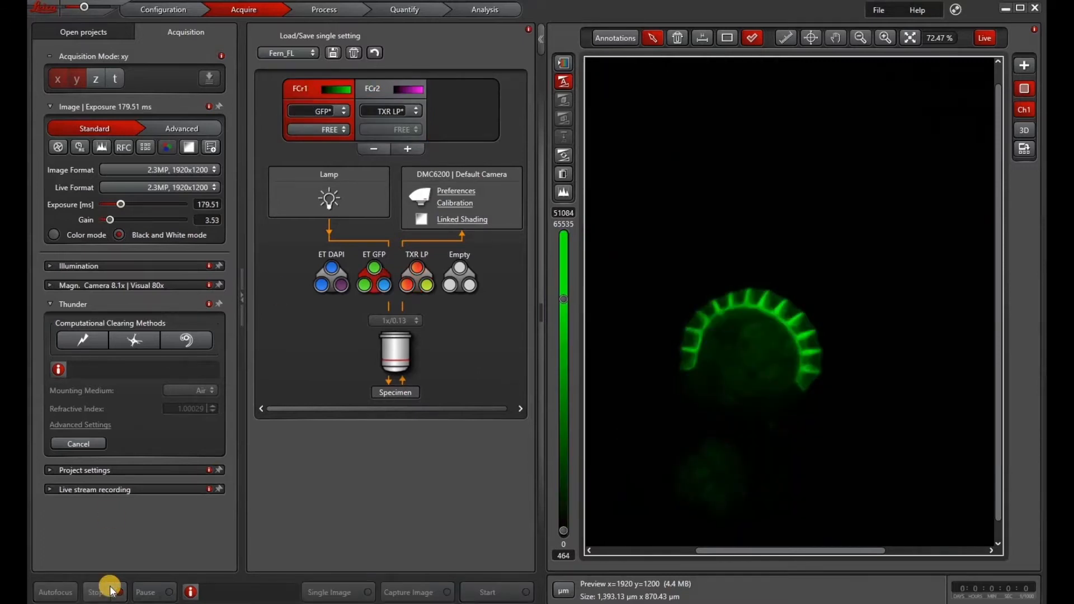
mouse_move(108, 340)
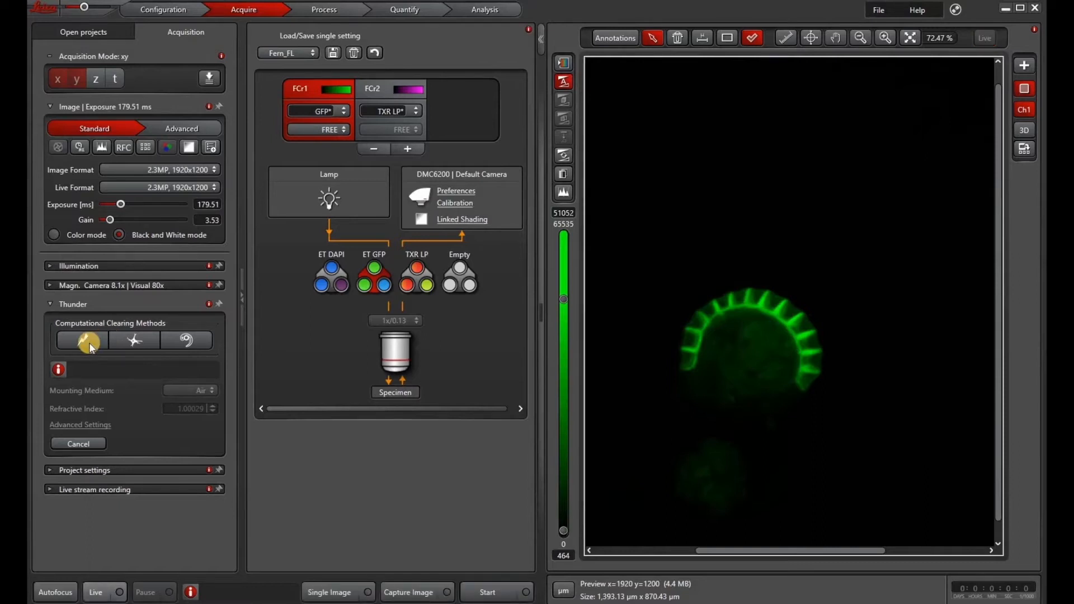
mouse_move(82, 340)
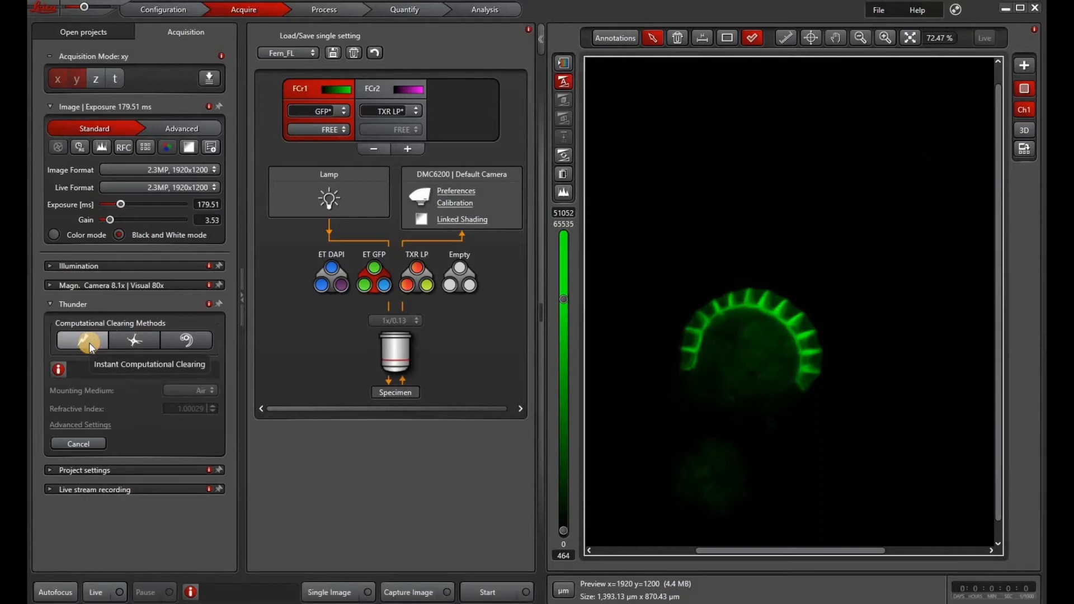
click(81, 340)
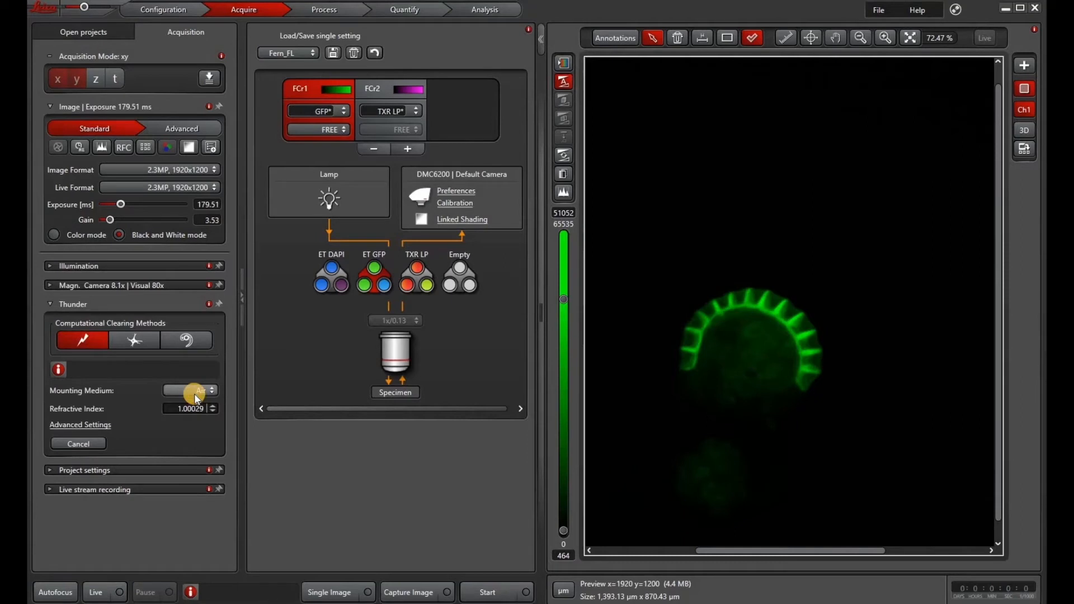
click(188, 391)
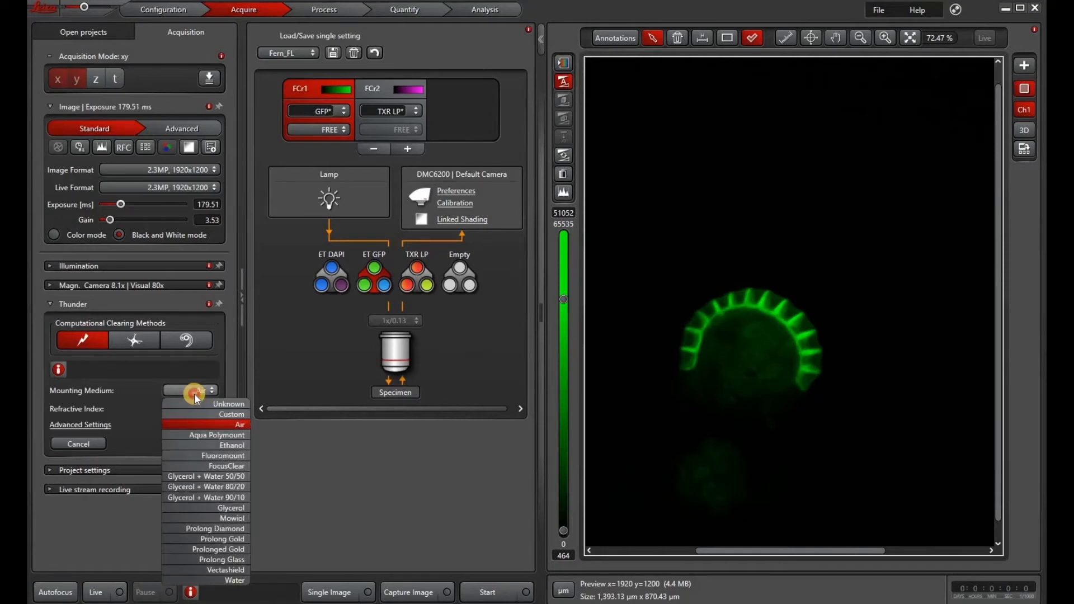
click(239, 425)
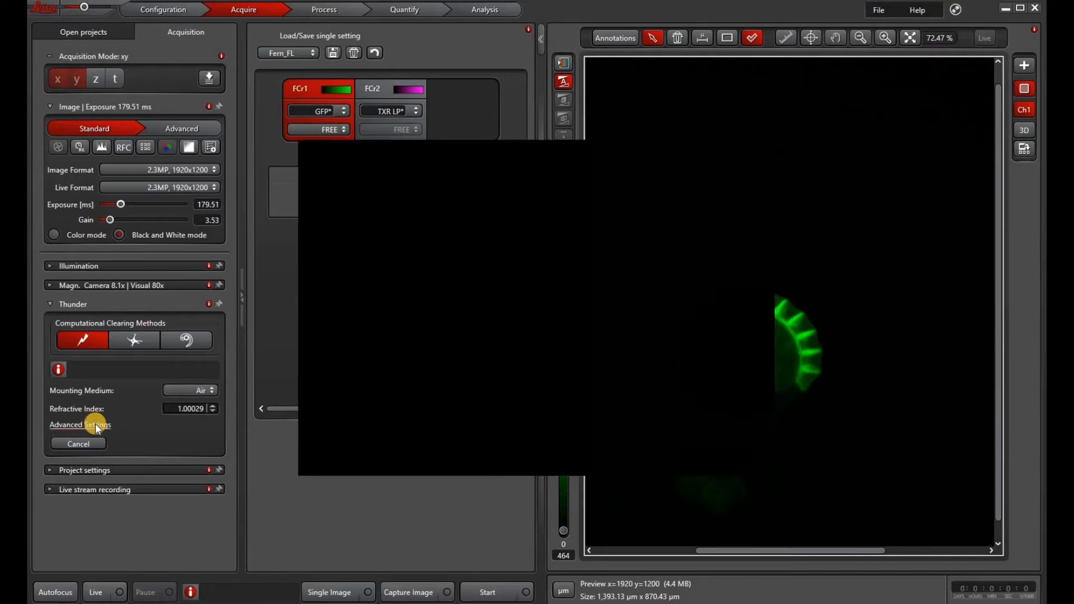
Step: Review the Thunder advanced settings: raw data kept, CH1 feature scale 45300, strength 79.20
click(80, 425)
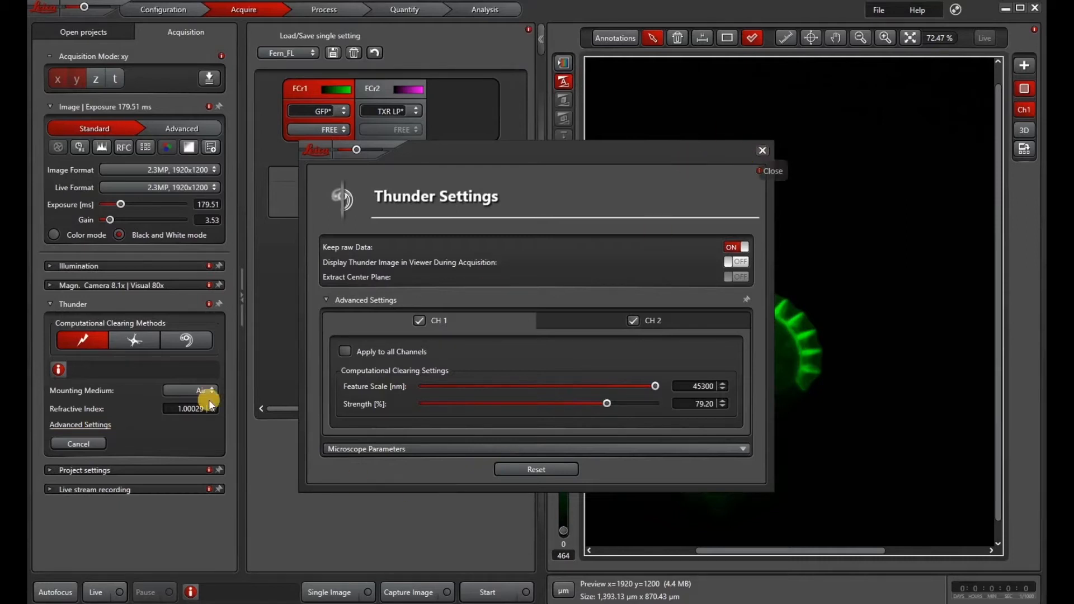
click(768, 170)
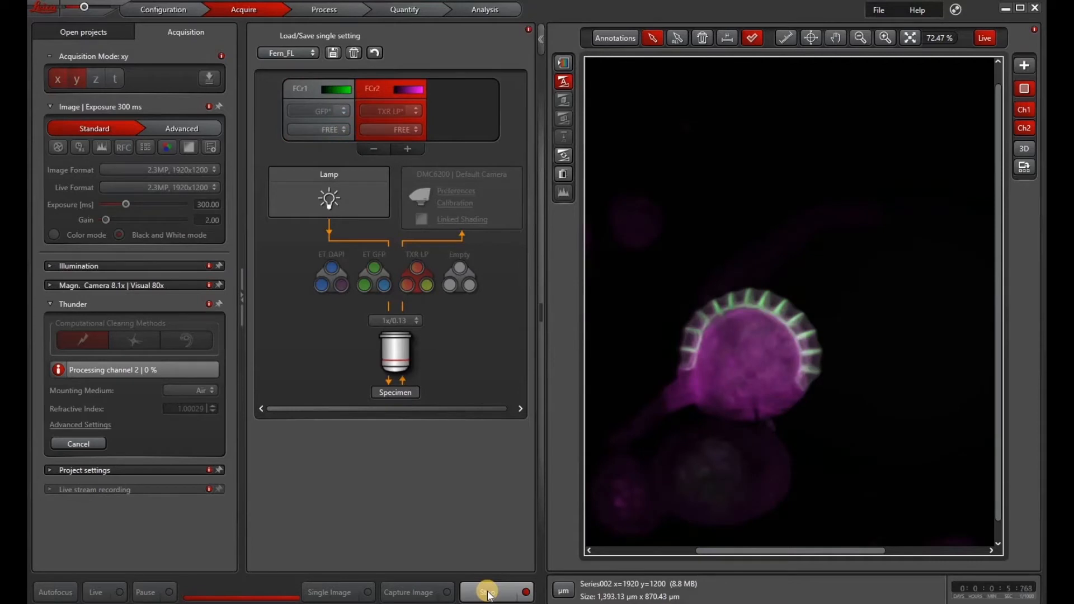
Step: Acquire the two-channel cleared image and add a second linked viewer panel
click(486, 592)
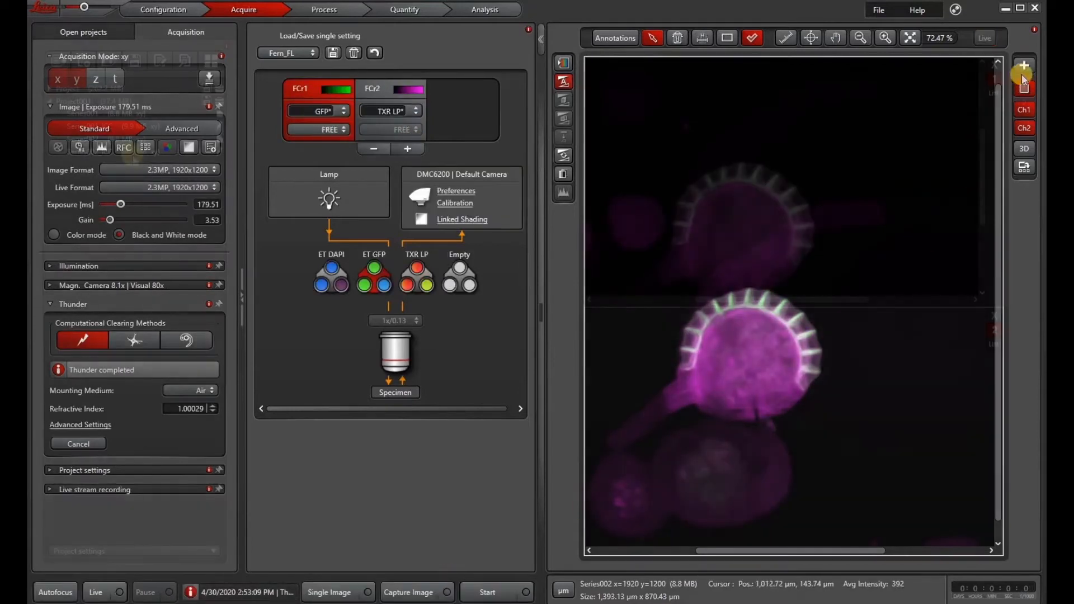
click(83, 31)
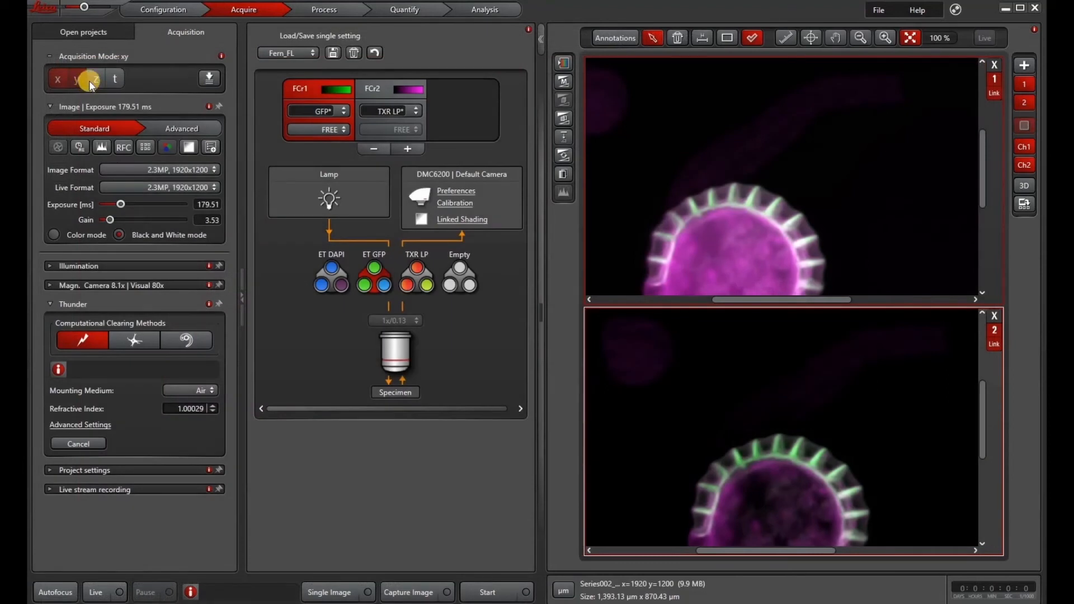
Step: Switch to xyz mode, mark Z-stack begin and end, and raise exposure to 300 ms
click(90, 80)
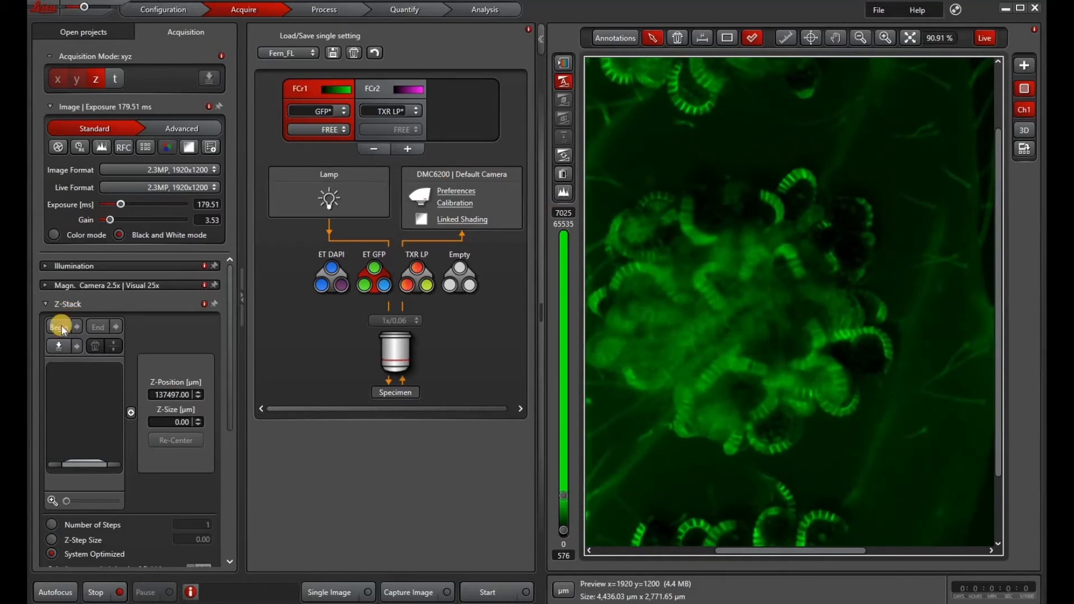
click(58, 326)
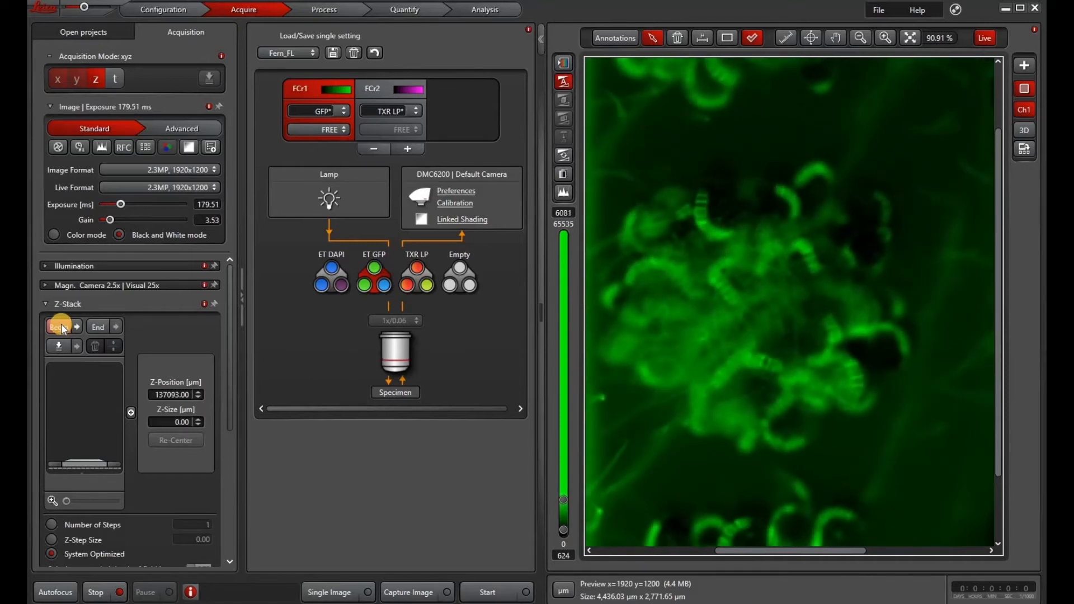
click(77, 327)
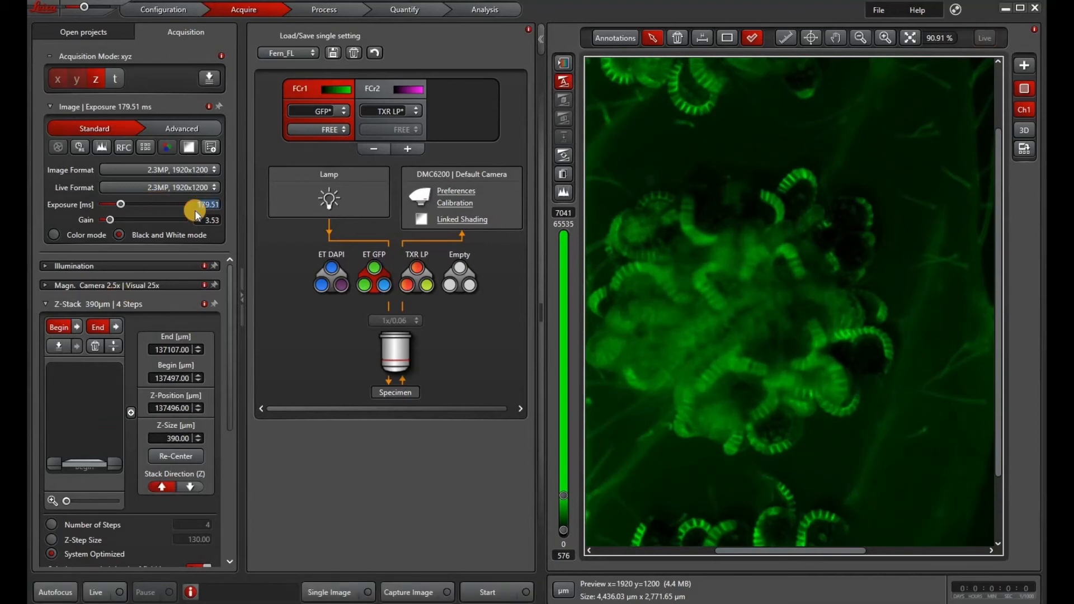
drag(120, 204, 158, 204)
text(300)
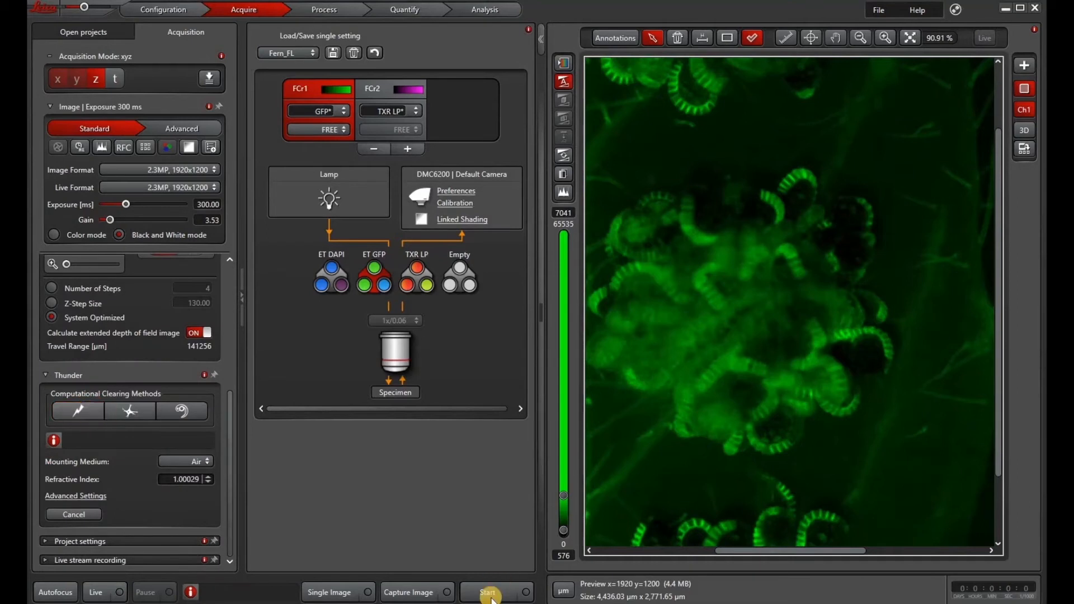
Step: Acquire the Z-stack Series003 and move to the Process workspace
click(487, 592)
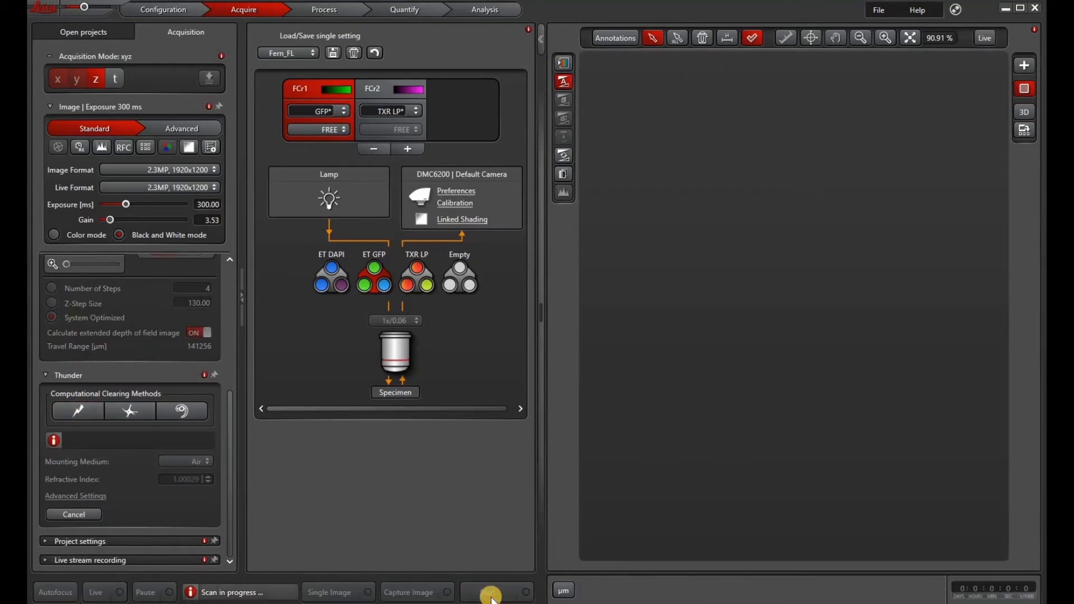
click(490, 592)
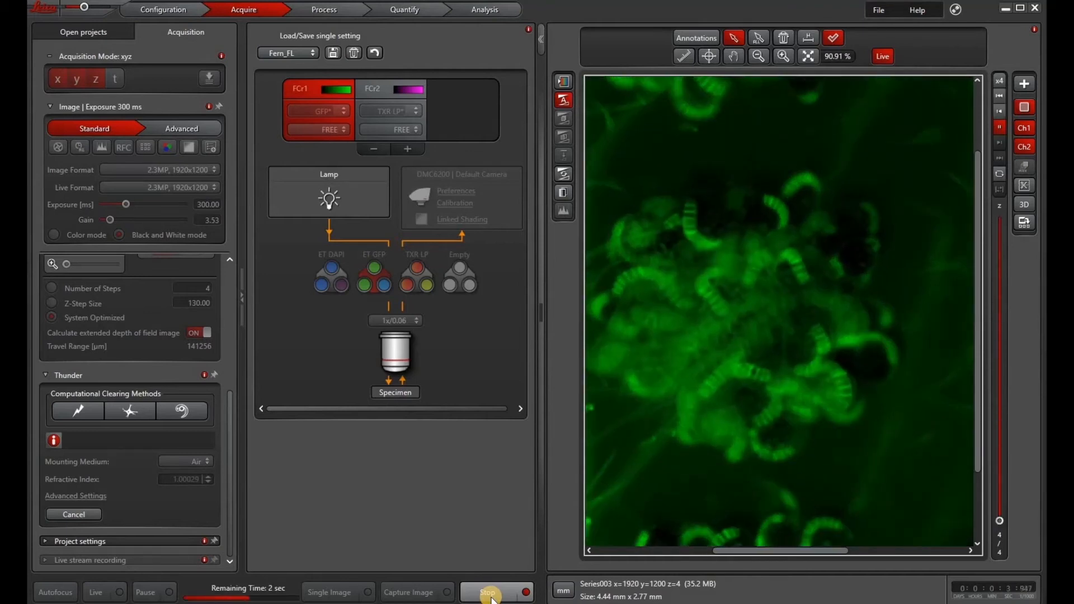
click(390, 88)
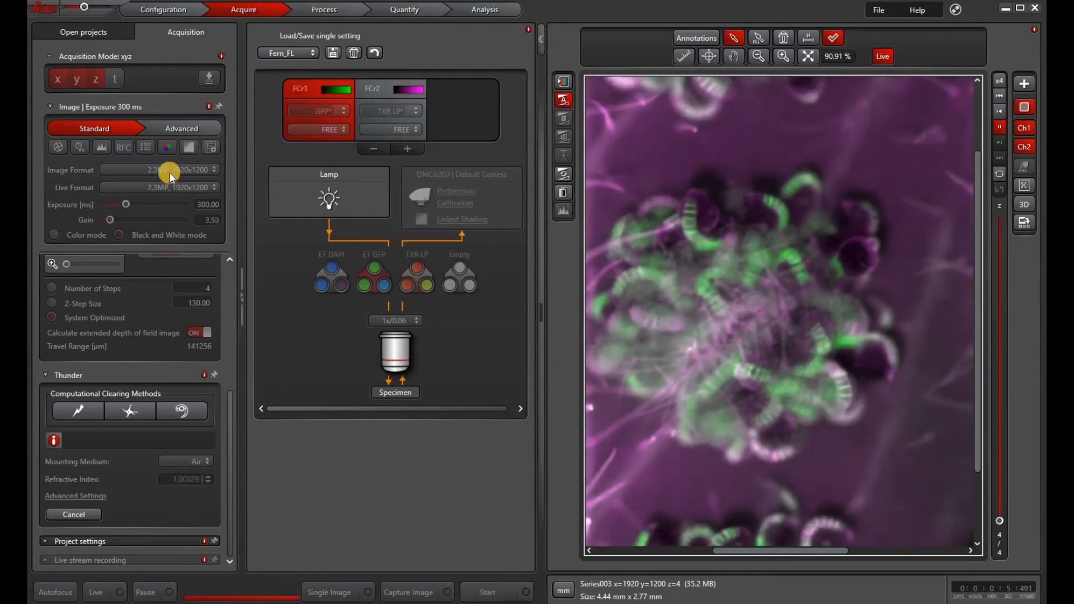
click(322, 9)
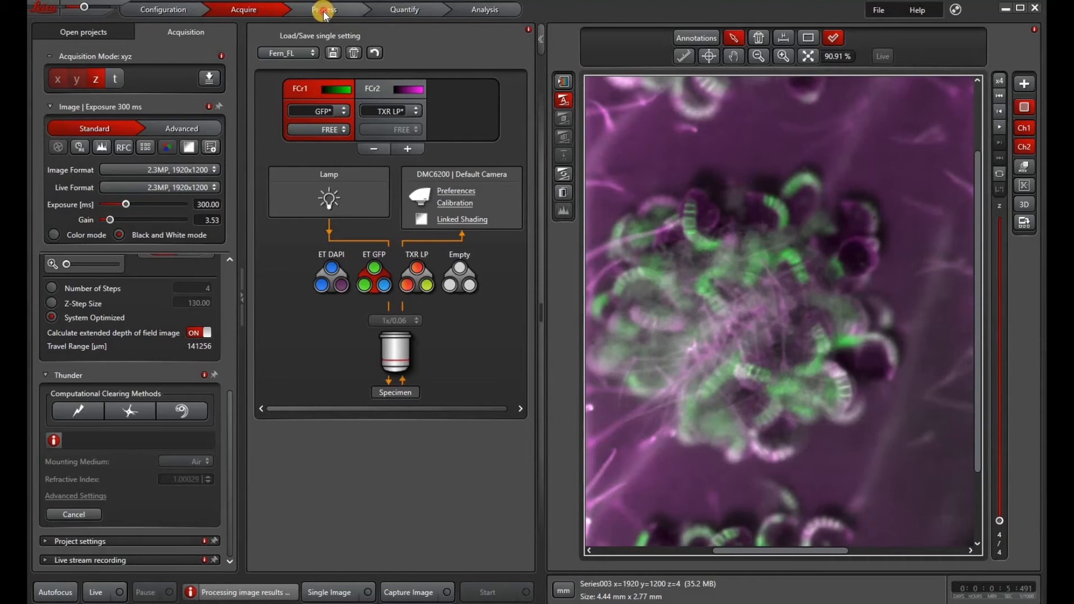
click(324, 10)
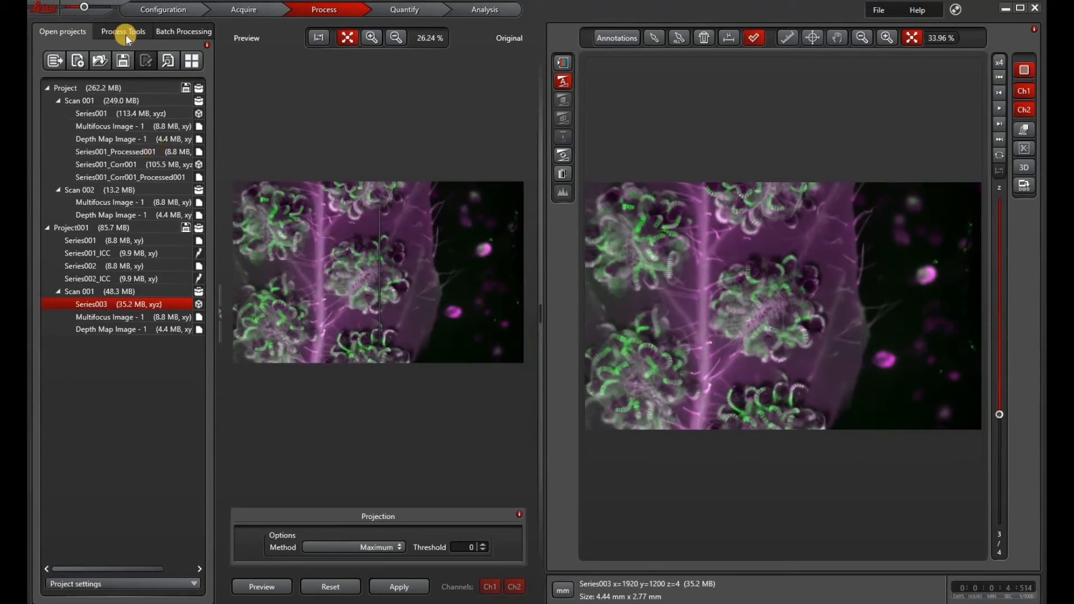
Step: Apply Parallax Correction to Series003 with cropping after correction enabled
click(123, 31)
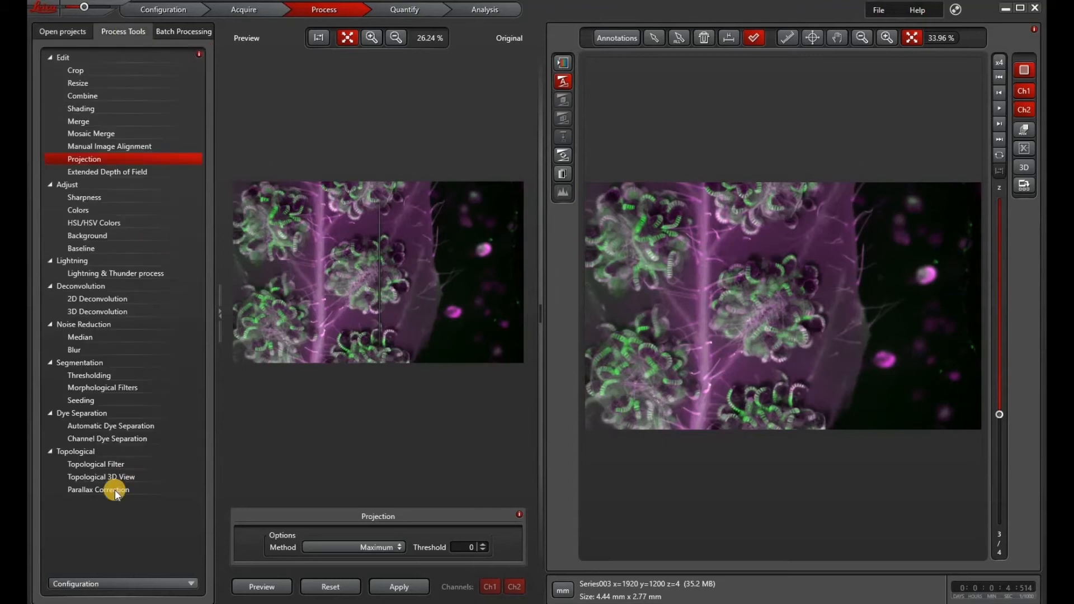
click(97, 489)
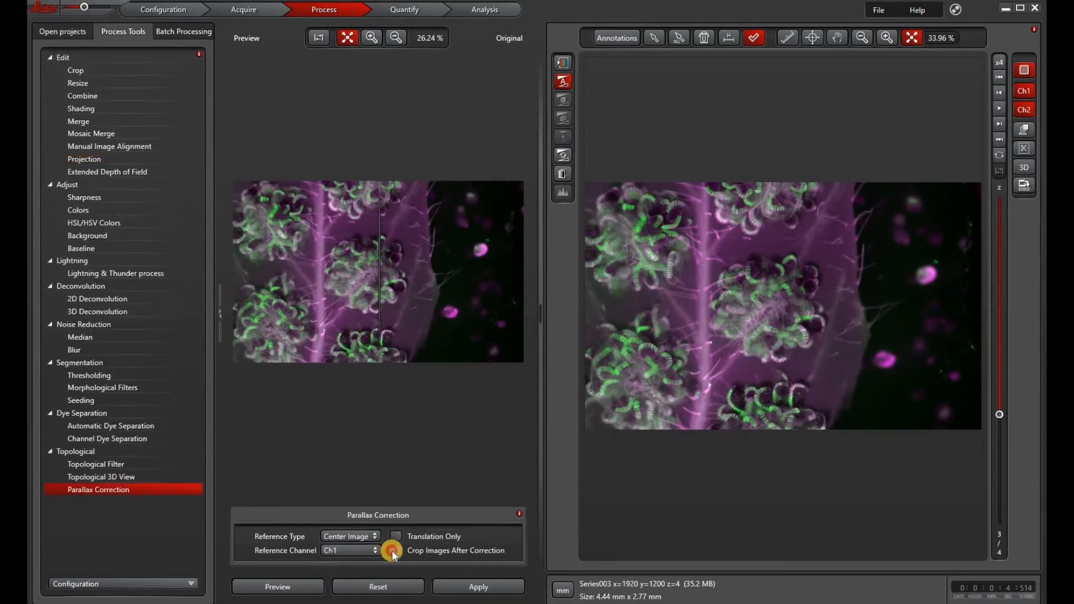
click(396, 550)
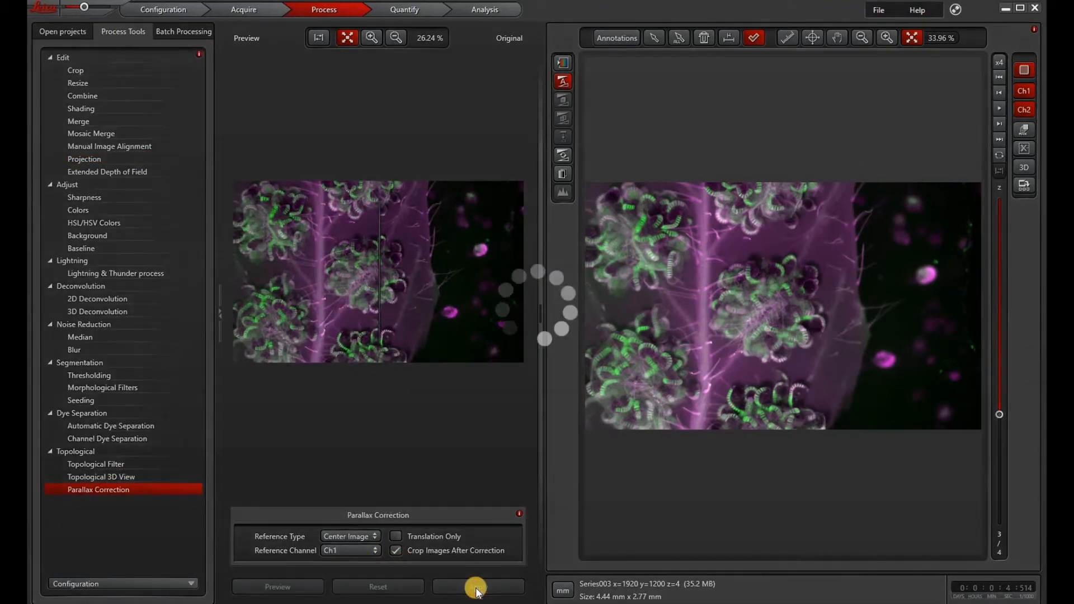
click(478, 587)
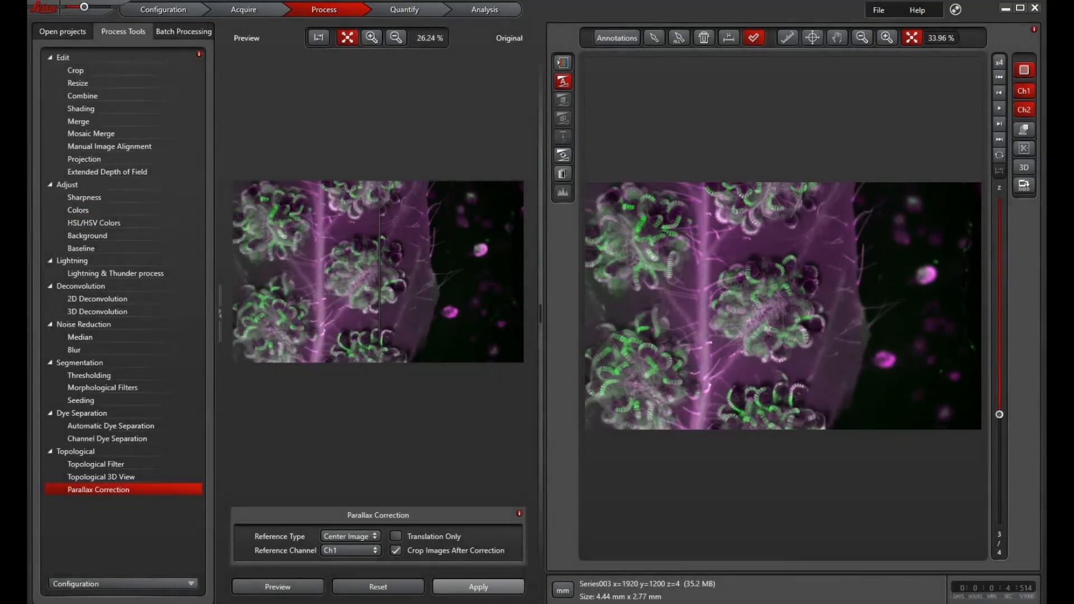
click(62, 31)
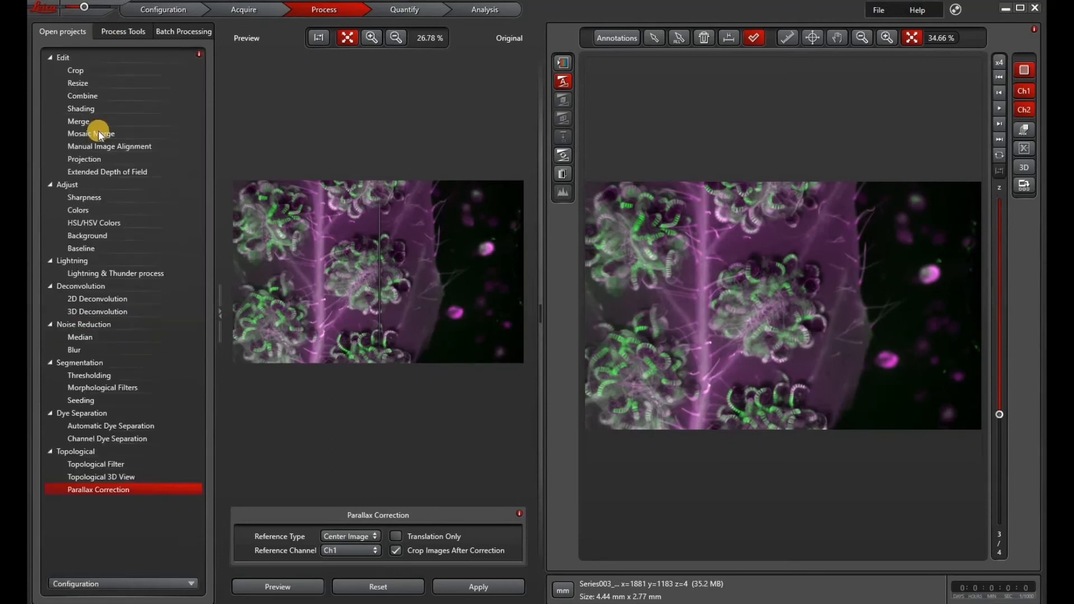
click(108, 171)
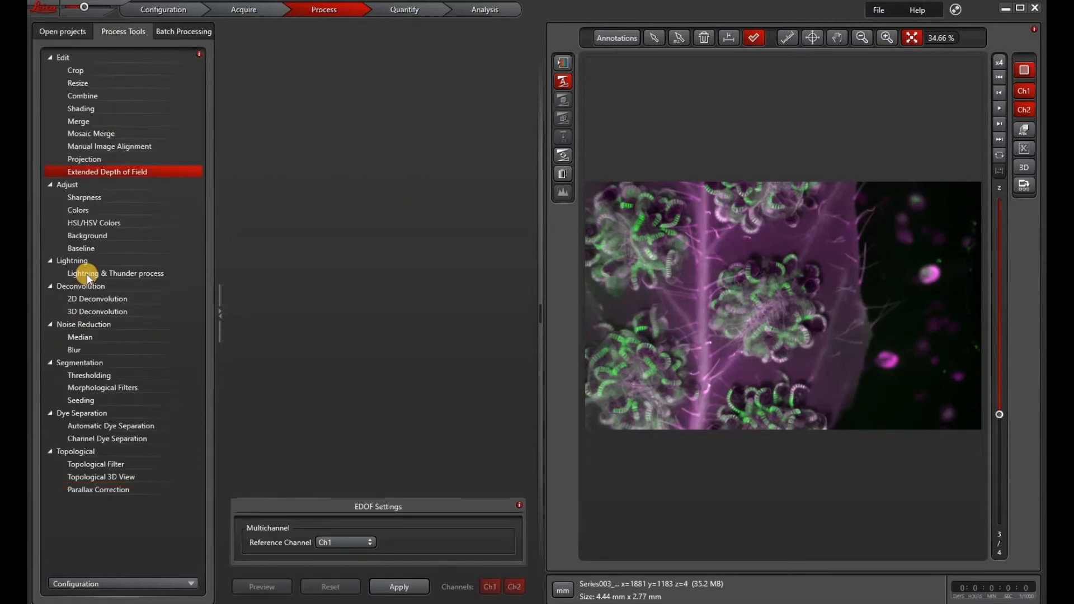
Step: Run Thunder LVCC processing on the stack with Air mounting medium, then return to acquisition
click(114, 273)
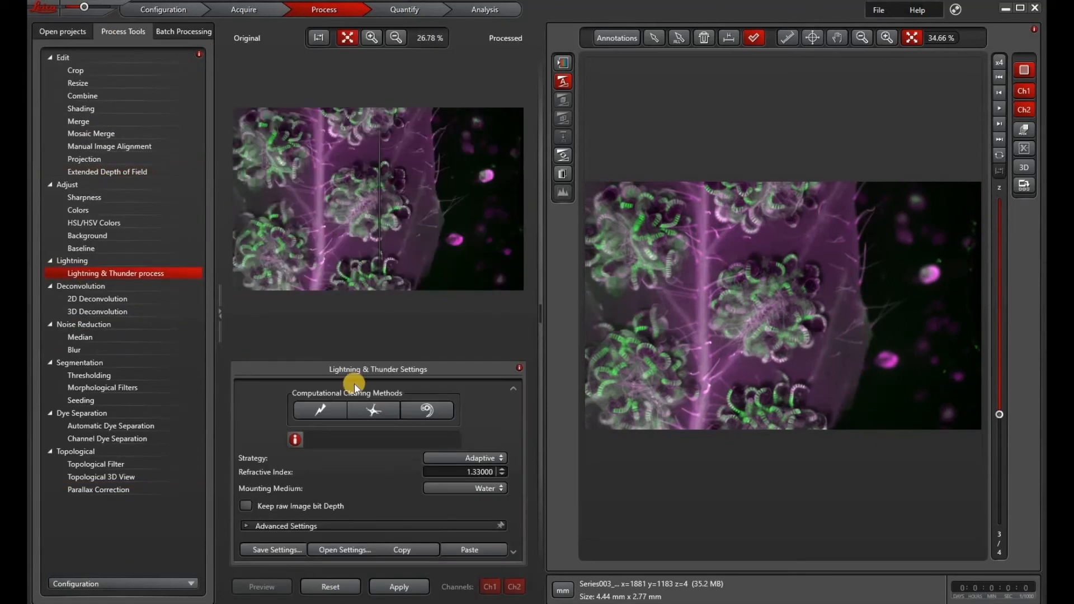
click(425, 409)
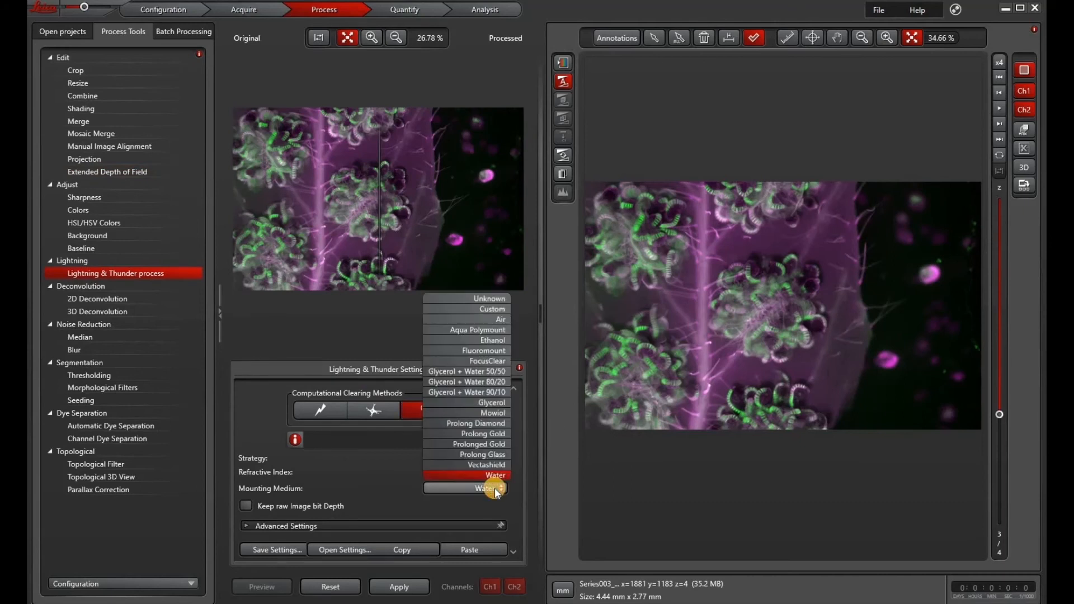
mouse_move(468, 319)
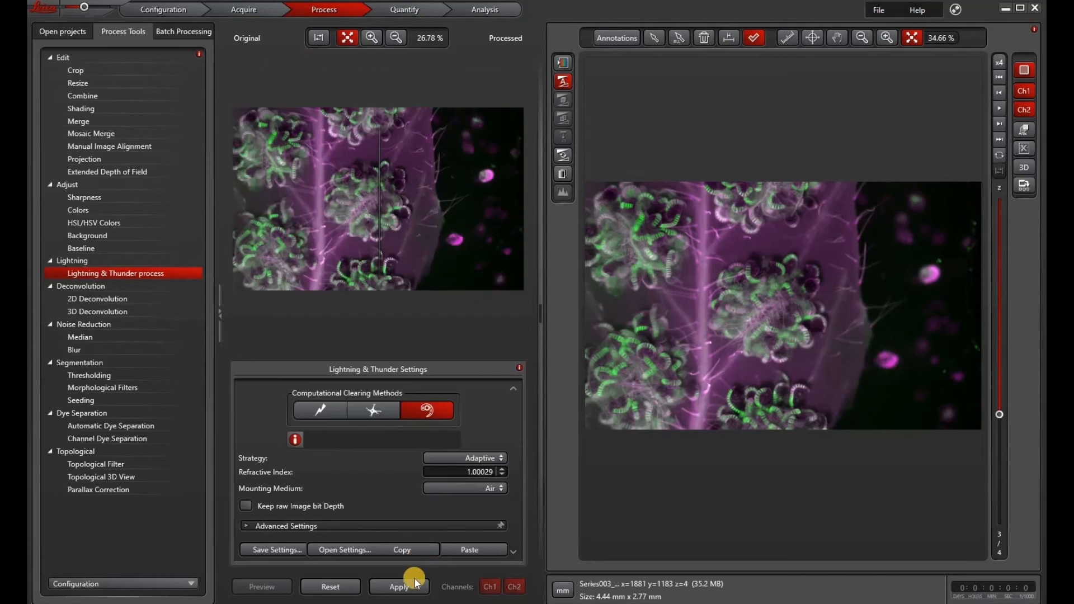
click(398, 586)
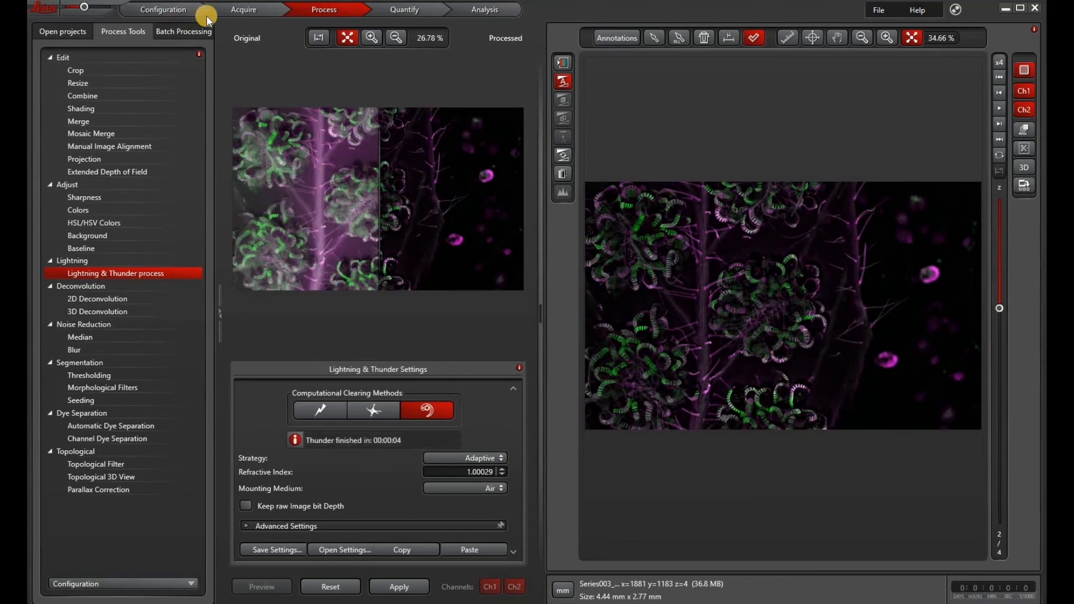
click(243, 10)
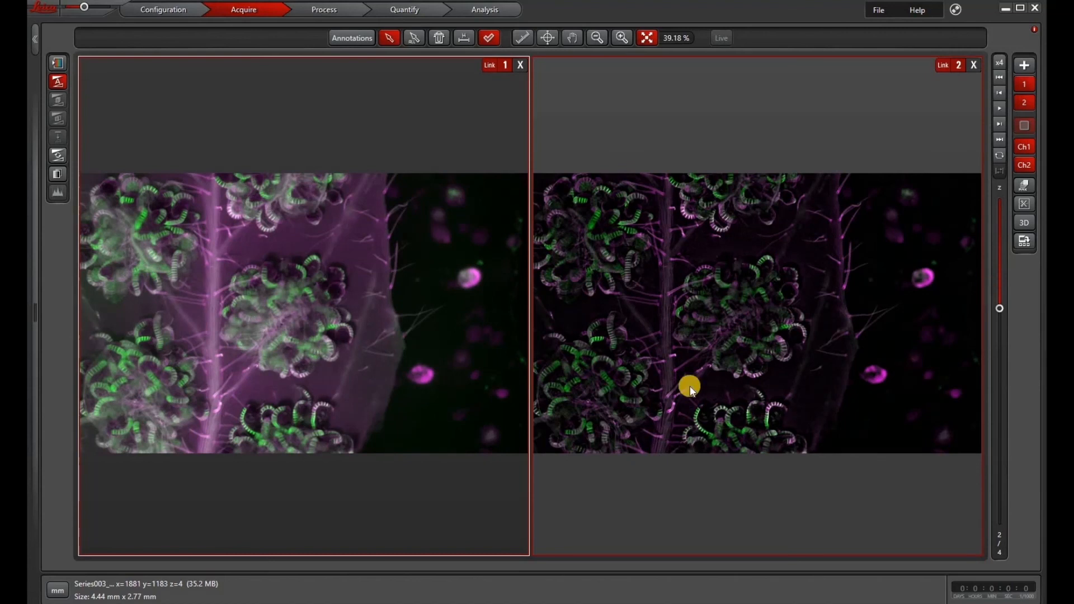
mouse_move(338, 325)
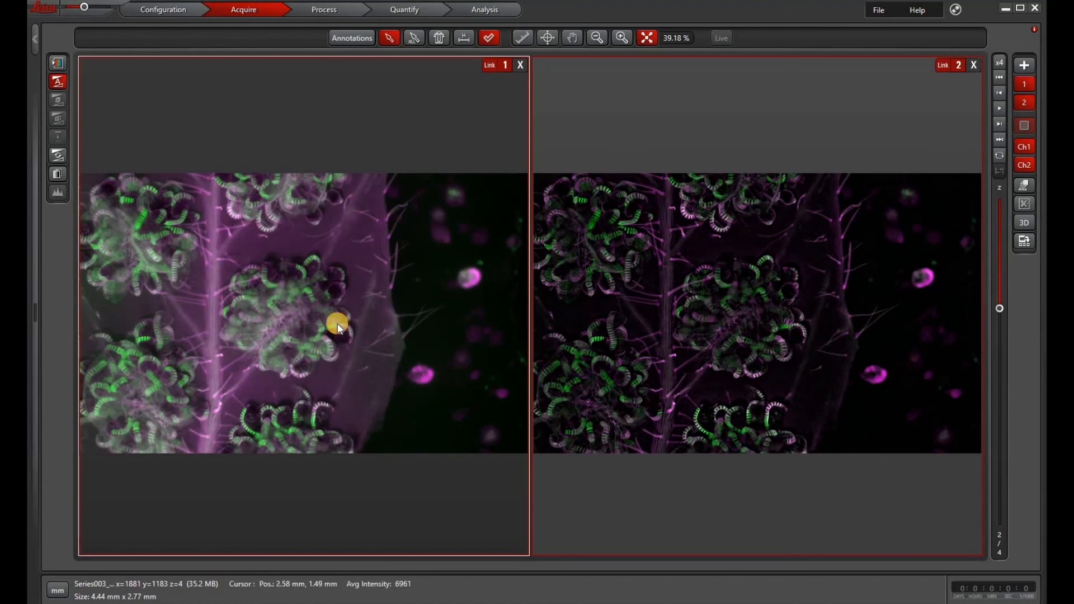